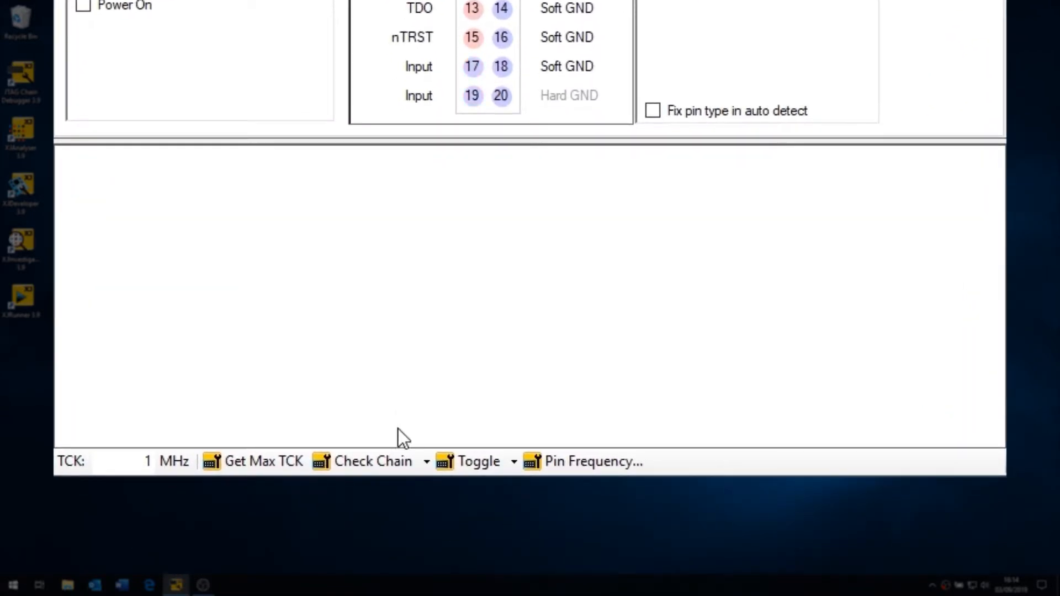
- Run Check Chain, read the 'broken one device before TDO' failure, and clear the log
{"action": "left_click", "coordinate": [373, 462]}
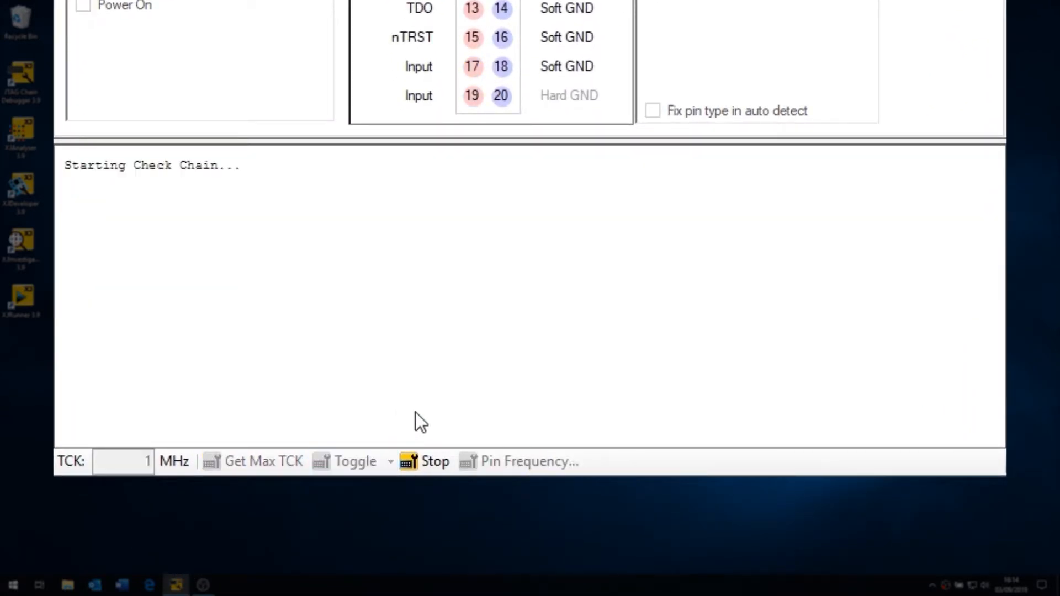
{"action": "left_click", "coordinate": [435, 462]}
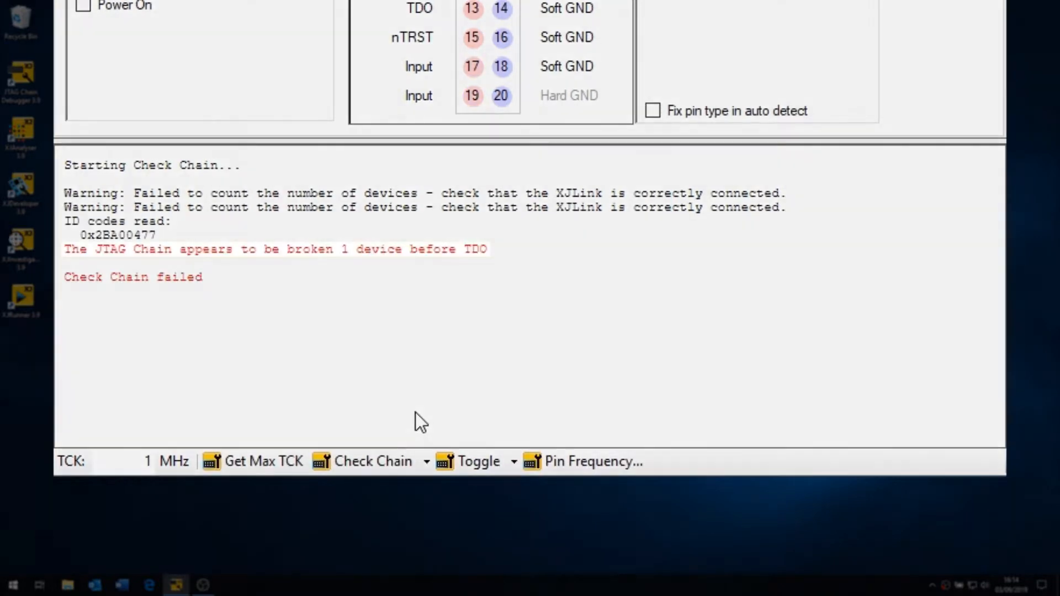
{"action": "double_click", "coordinate": [274, 248]}
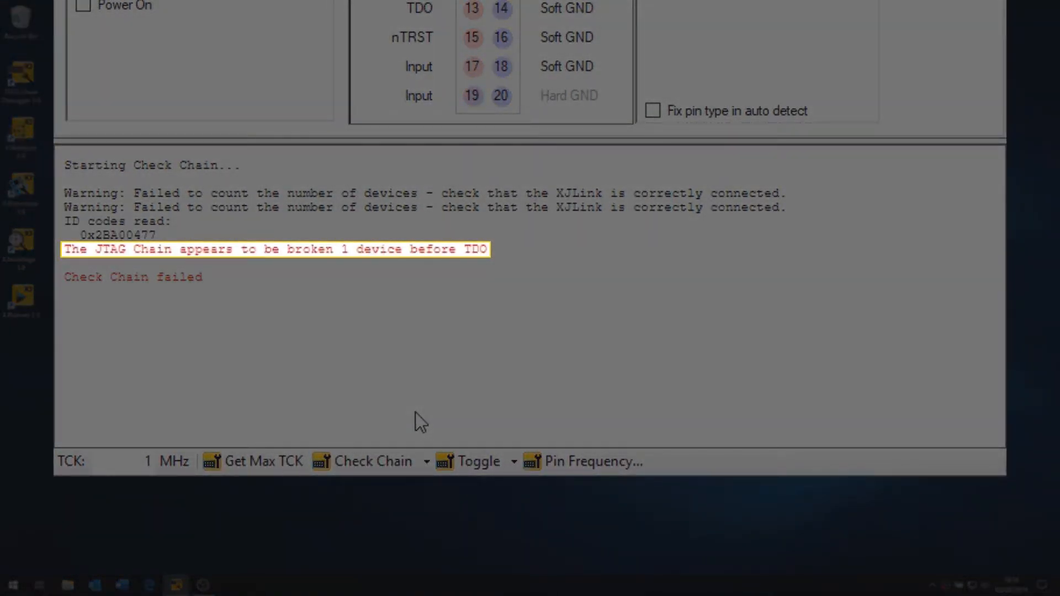
{"action": "left_click", "coordinate": [371, 461]}
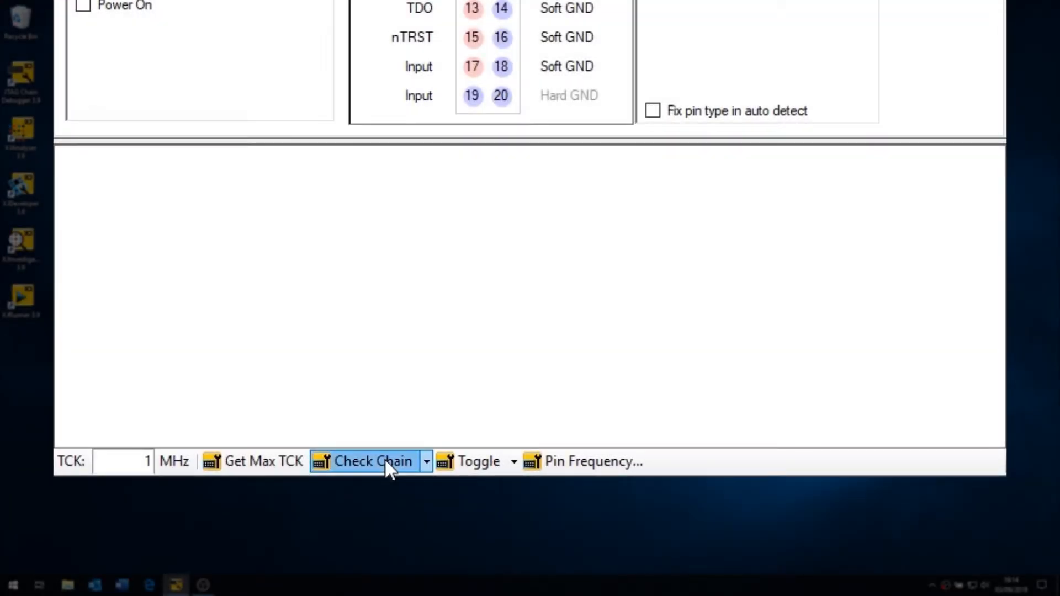
- Show the Check Chain dropdown listing Signal Integrity and Scan ID Codes
{"action": "left_click", "coordinate": [371, 462]}
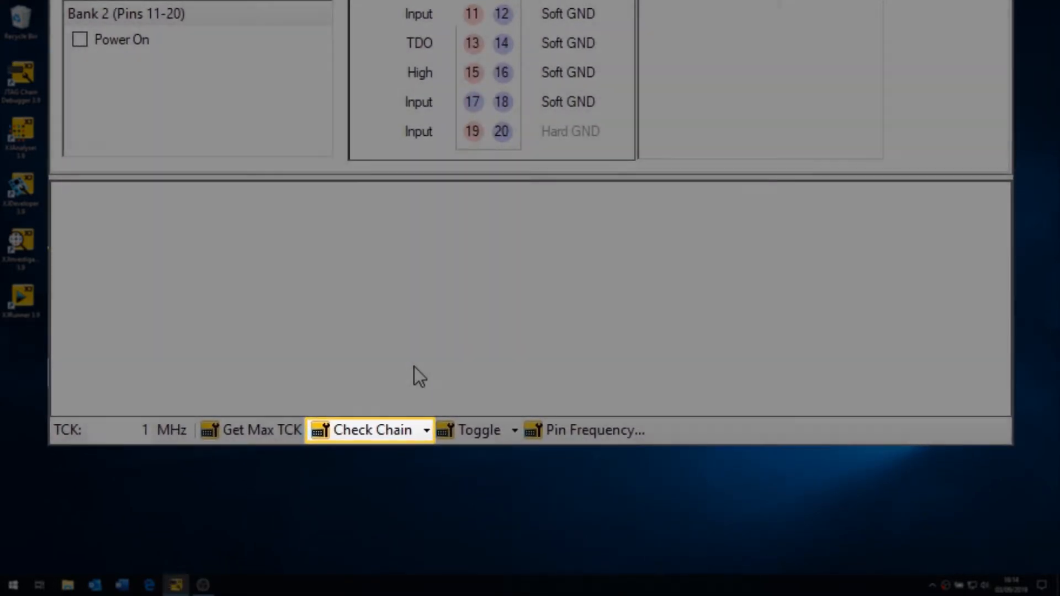
{"action": "left_click", "coordinate": [425, 430]}
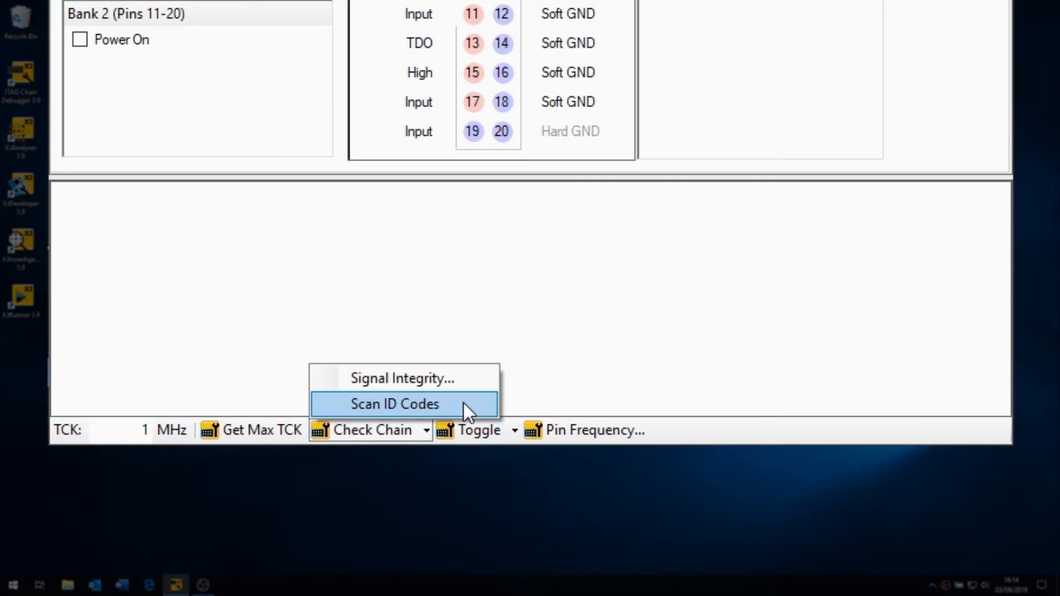
- Start Scan ID Codes, reading 0x59602093 and 0x2BA00477 continuously
{"action": "left_click", "coordinate": [395, 404]}
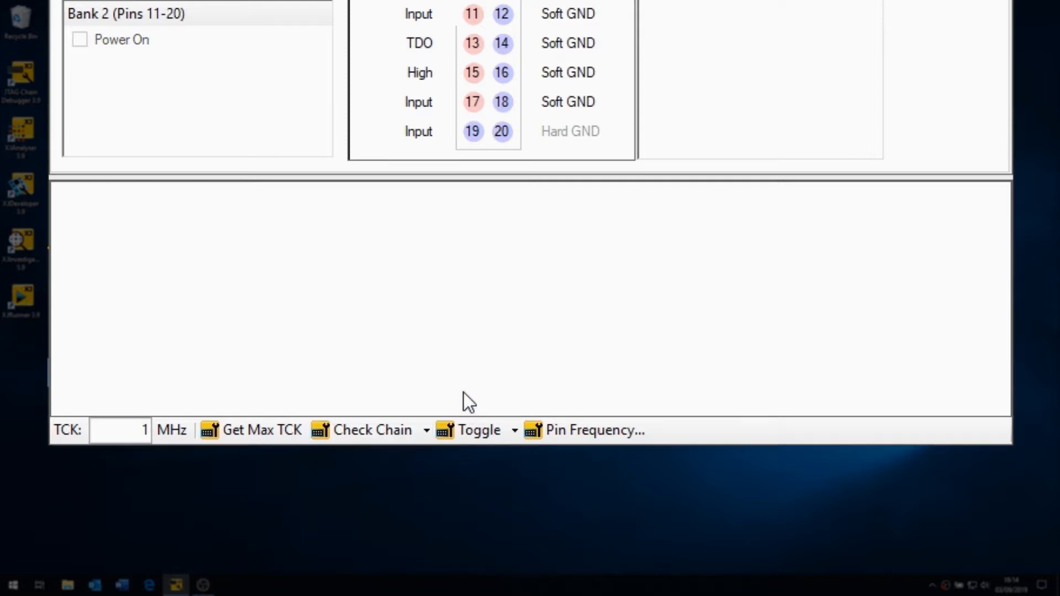
{"action": "left_click", "coordinate": [372, 429]}
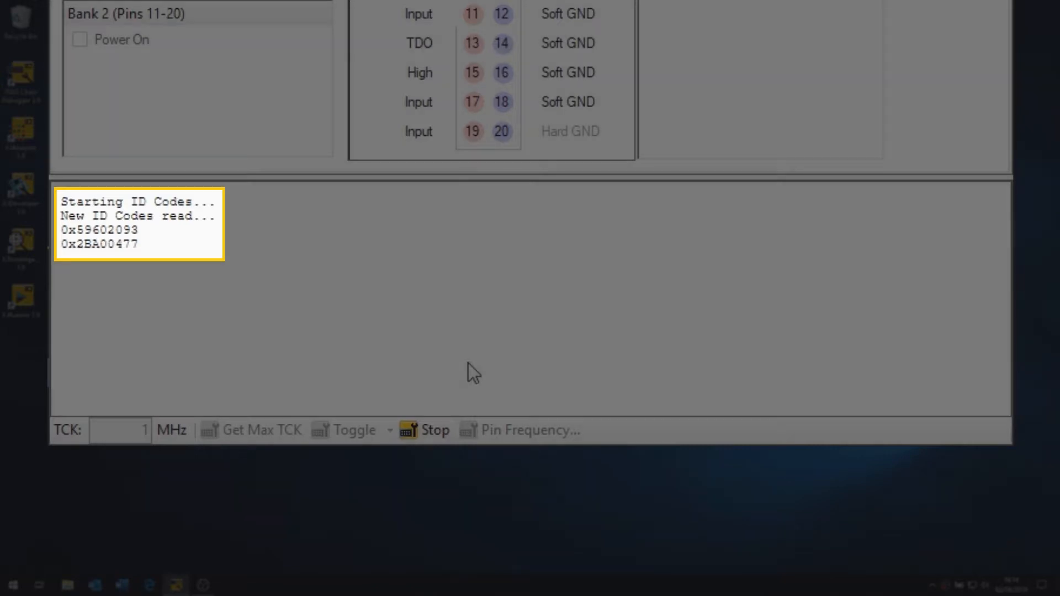
{"action": "left_click", "coordinate": [424, 429]}
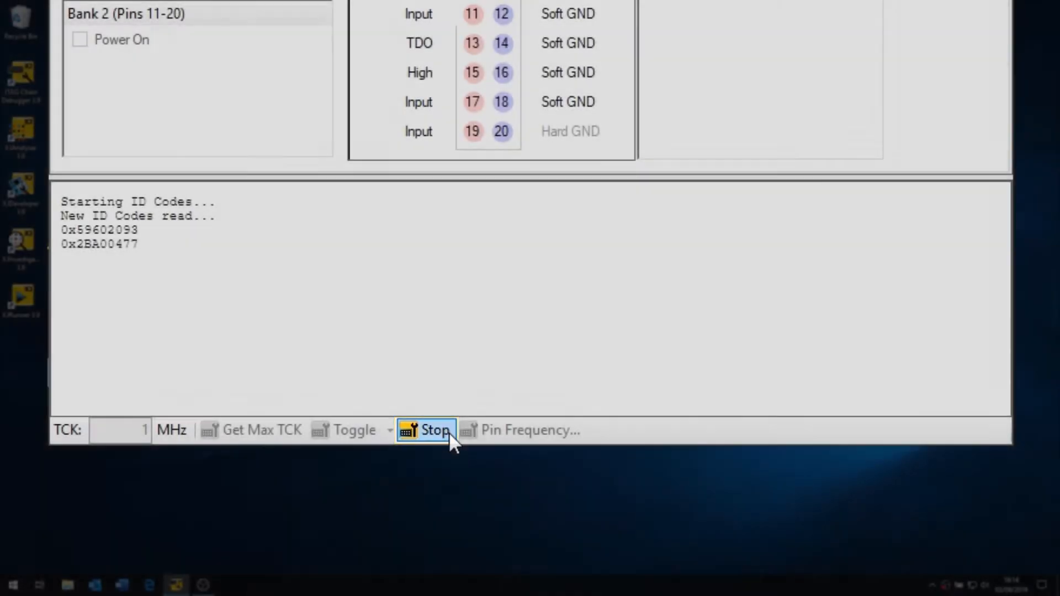
{"action": "left_click", "coordinate": [426, 429]}
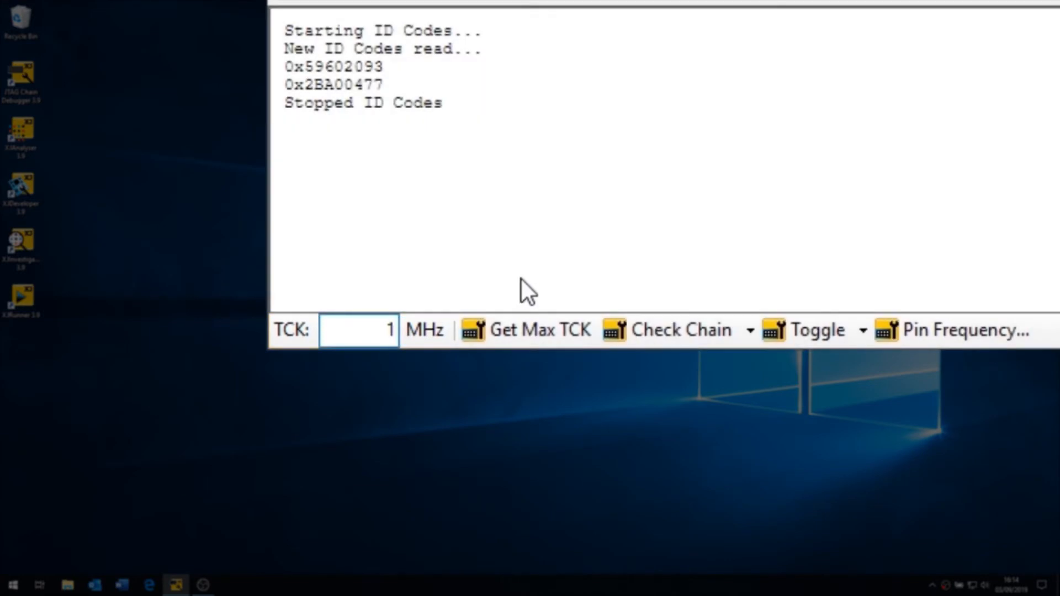
- Set the TCK frequency to 10 MHz
{"action": "type", "text": "0"}
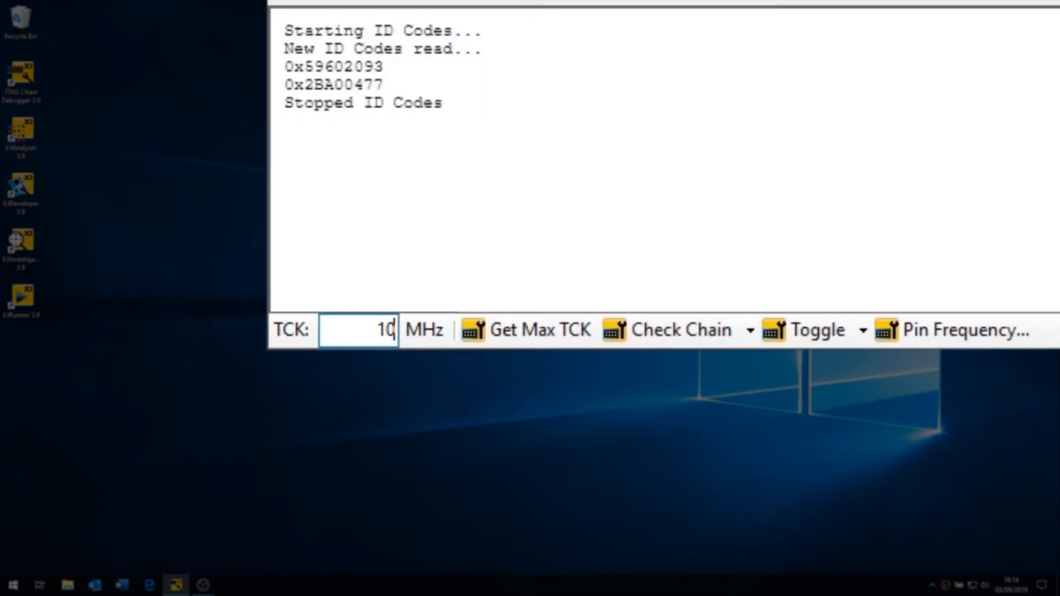